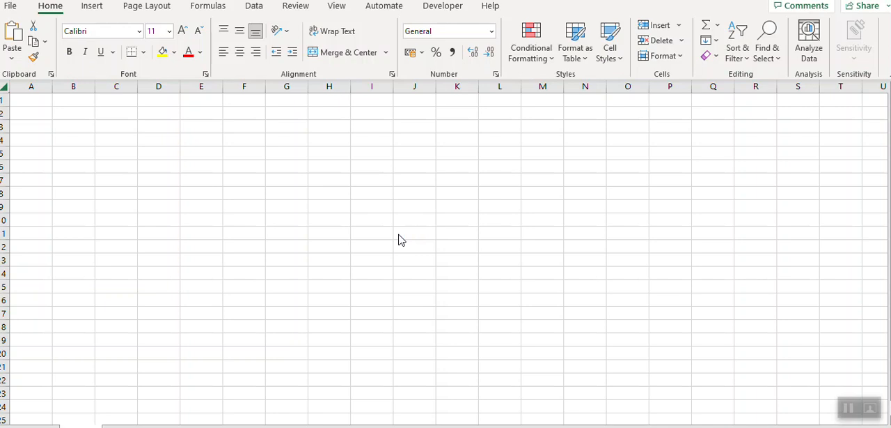
mouse_move(311, 232)
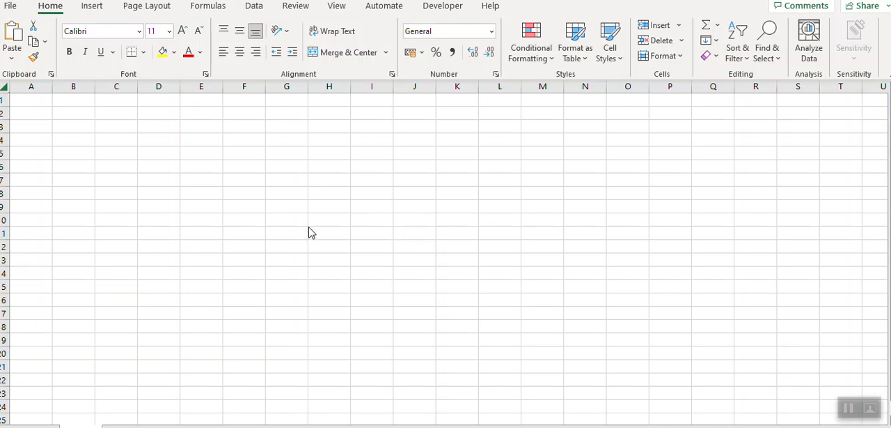
mouse_move(319, 180)
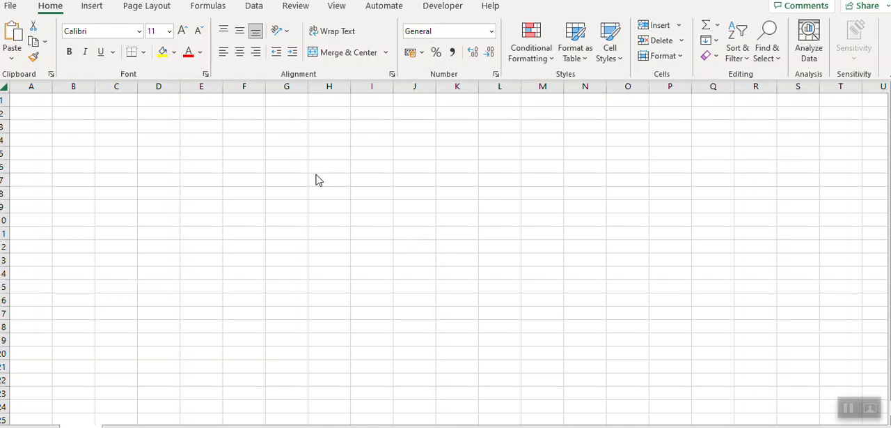
Start Save As on This PC with Excel Macro-Enabled Workbook (*.xlsm) as the file type
left_click(31, 100)
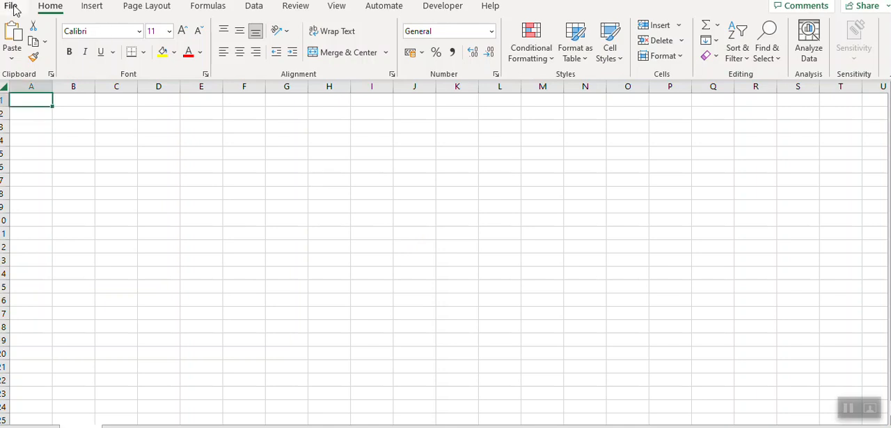
left_click(11, 5)
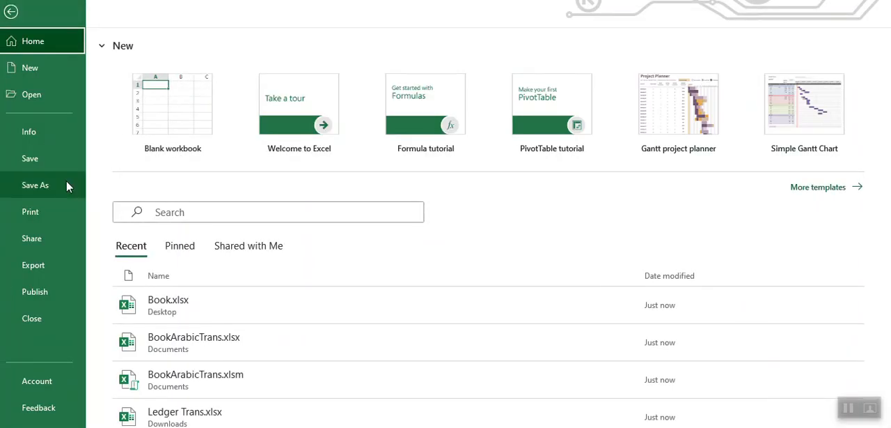
left_click(34, 185)
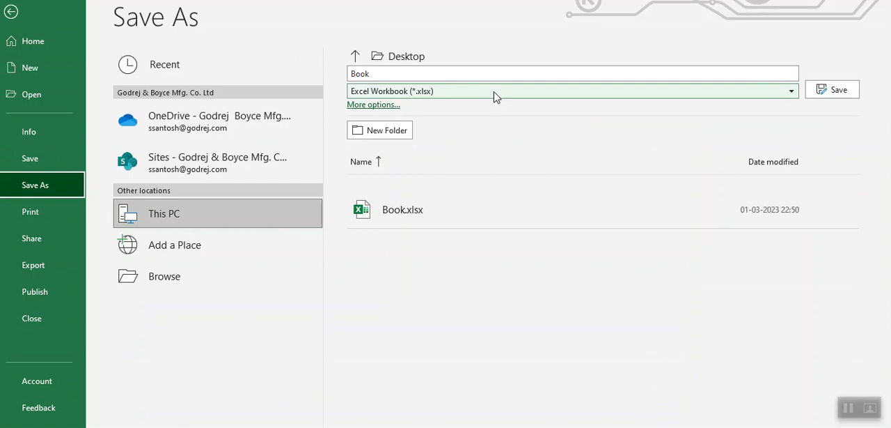
left_click(791, 91)
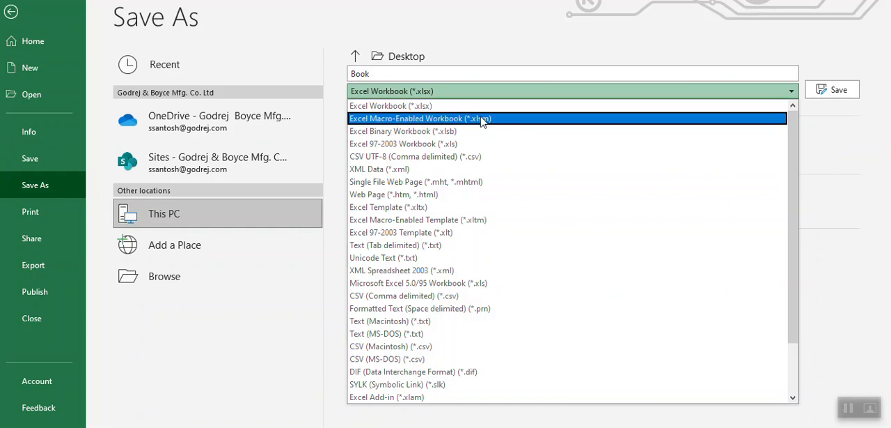
left_click(418, 118)
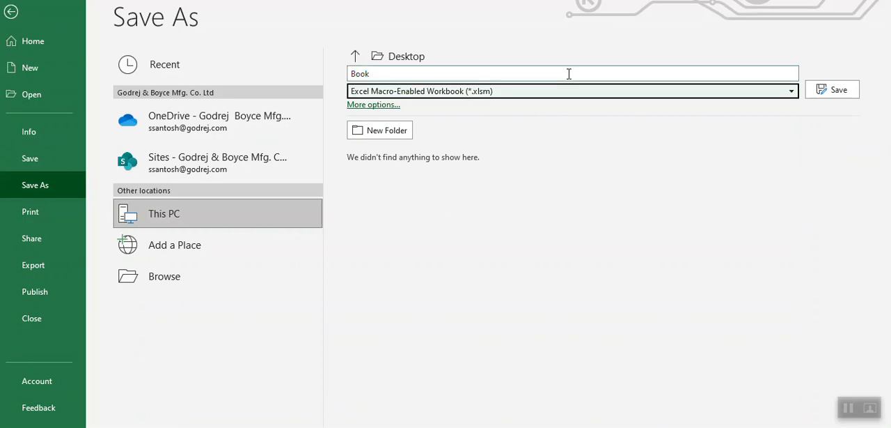
Save it to the Desktop as 'ArabicTranlation' and reopen the file
left_click(571, 73)
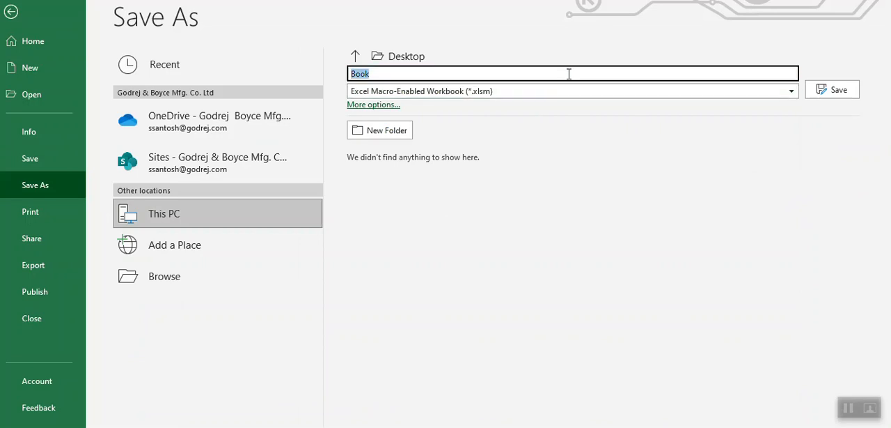
type("Arabic")
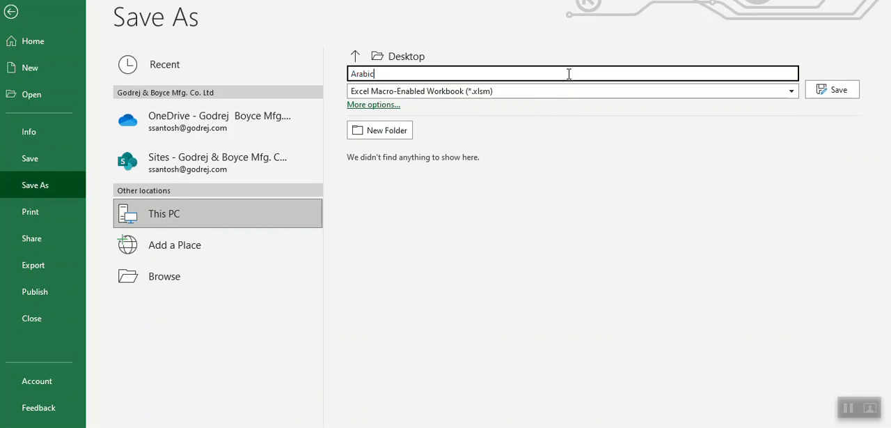
type("Tranlation")
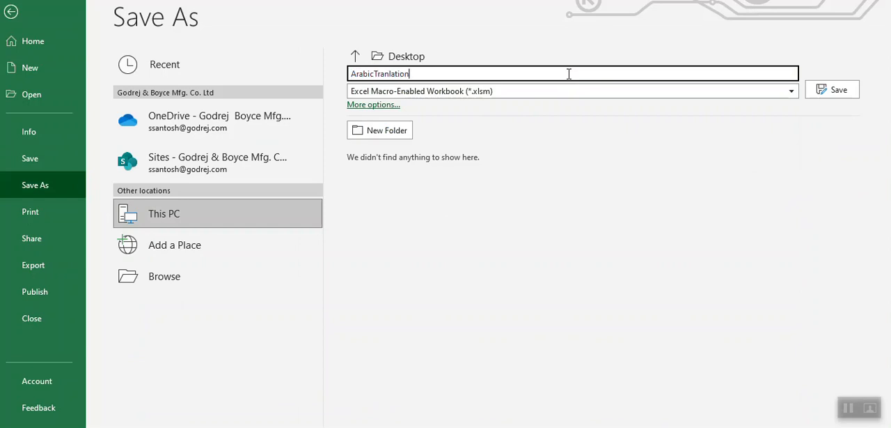
left_click(833, 89)
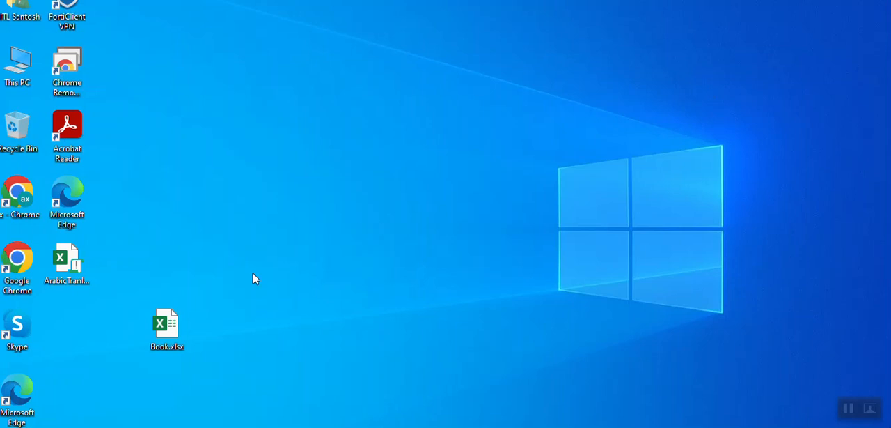
left_click(67, 263)
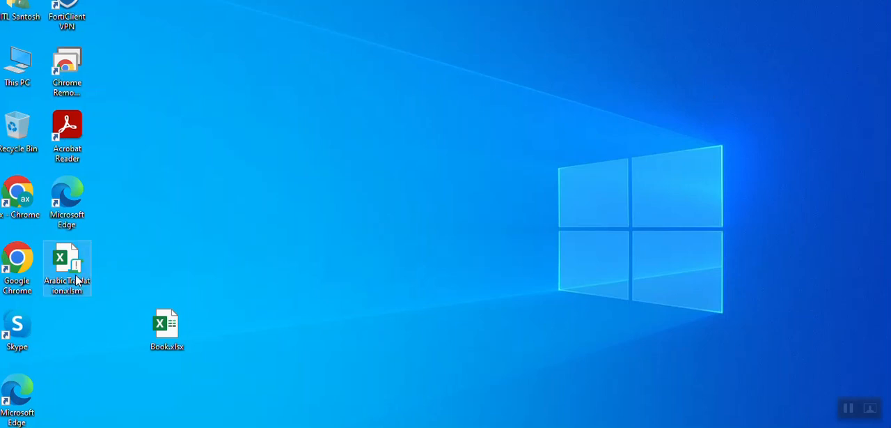
double_click(67, 267)
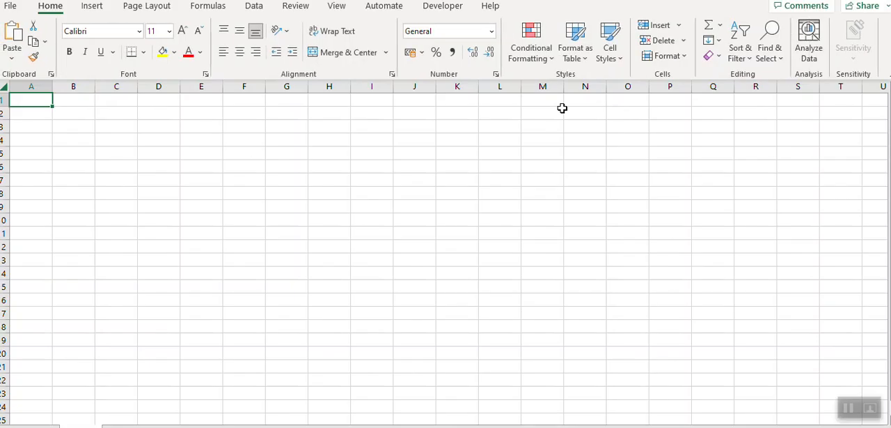
Show the Developer tools and create a macro named ArabicTranslation from the Macros dialog
left_click(443, 6)
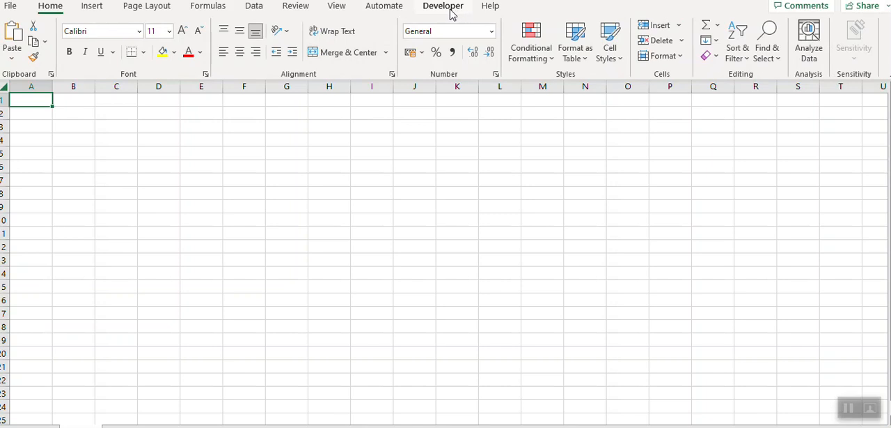
left_click(443, 5)
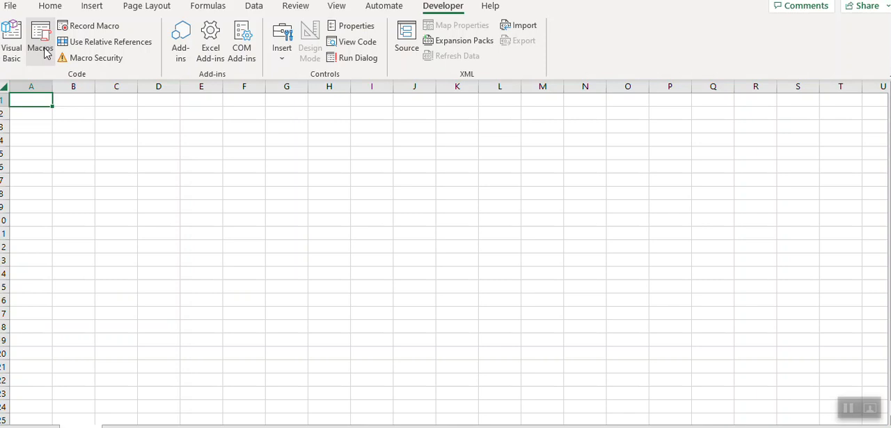
left_click(40, 41)
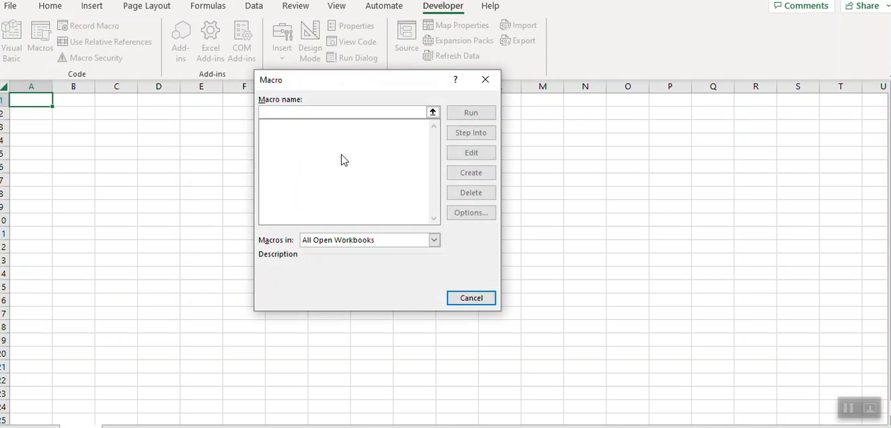
type("ArabicTranslation")
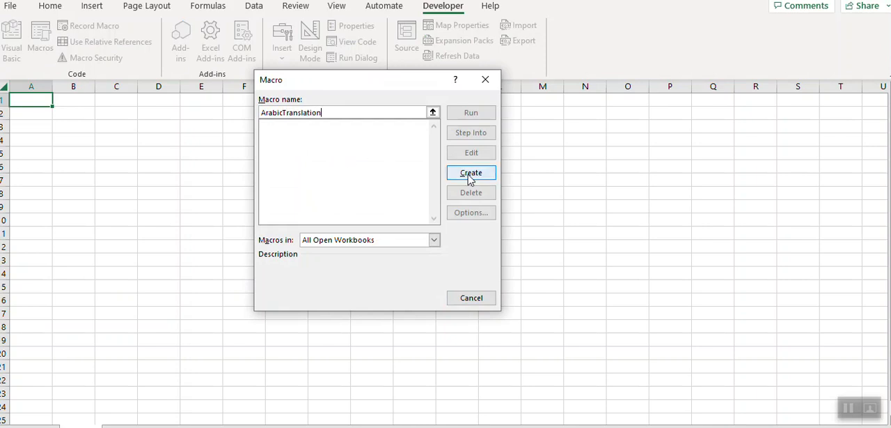
left_click(471, 172)
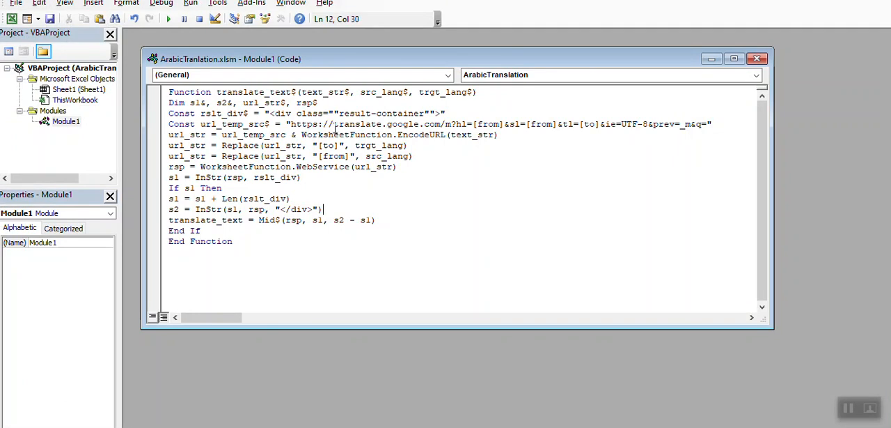
Put the translate_text function code into Module1 and return to the workbook
left_click_drag(290, 124, 414, 124)
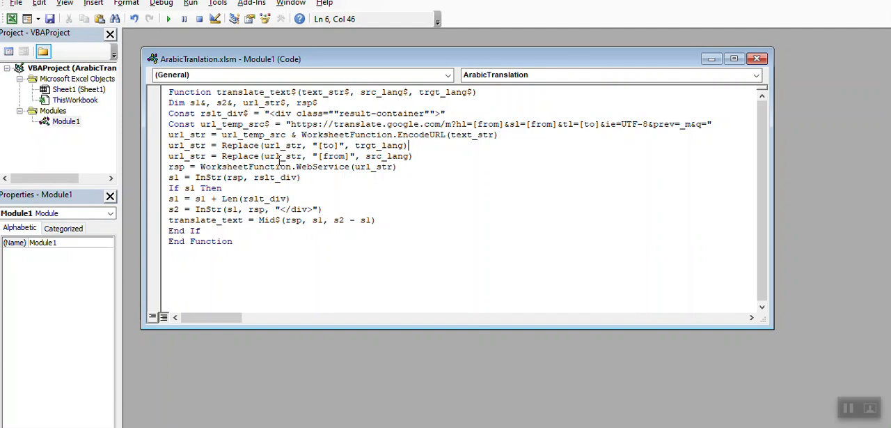
left_click(51, 19)
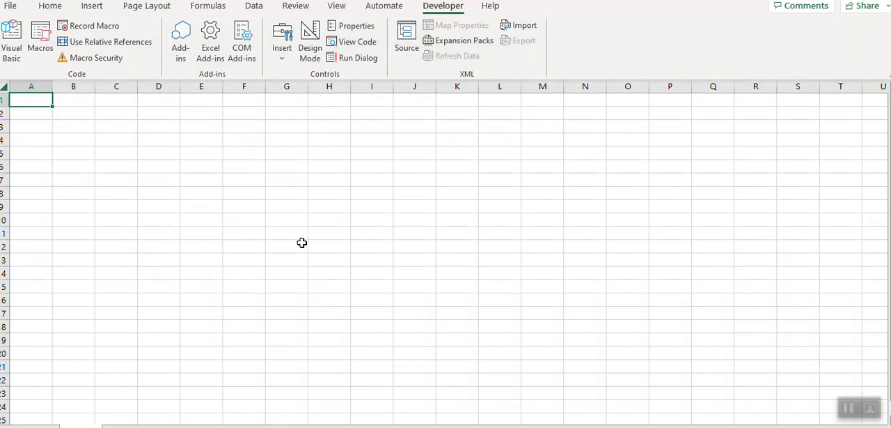
Enter 'English' in C2 and =translate_text(C2,"en","ar") in D2
left_click(117, 112)
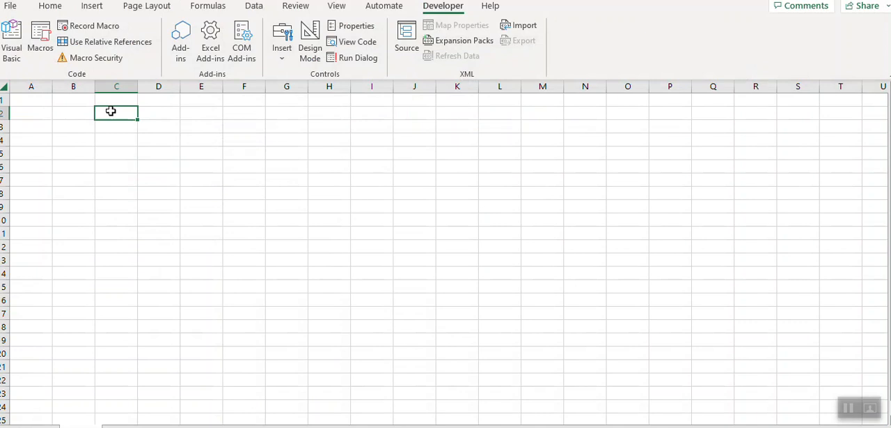
type("English")
left_click(159, 113)
type("=")
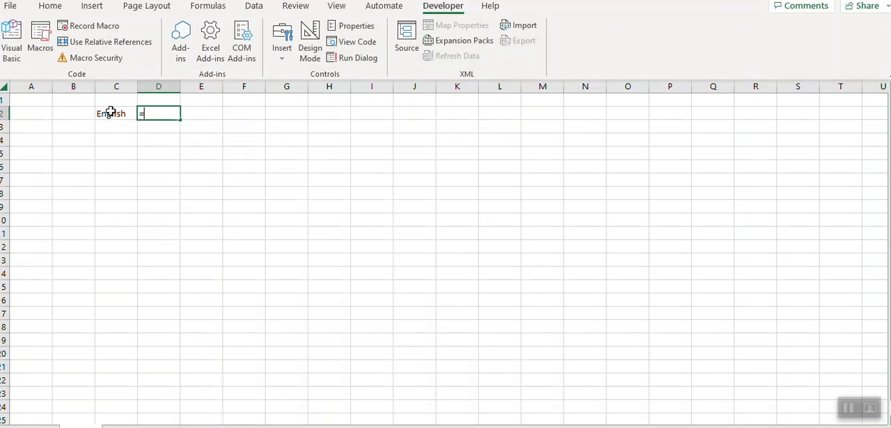
type("translate_text(")
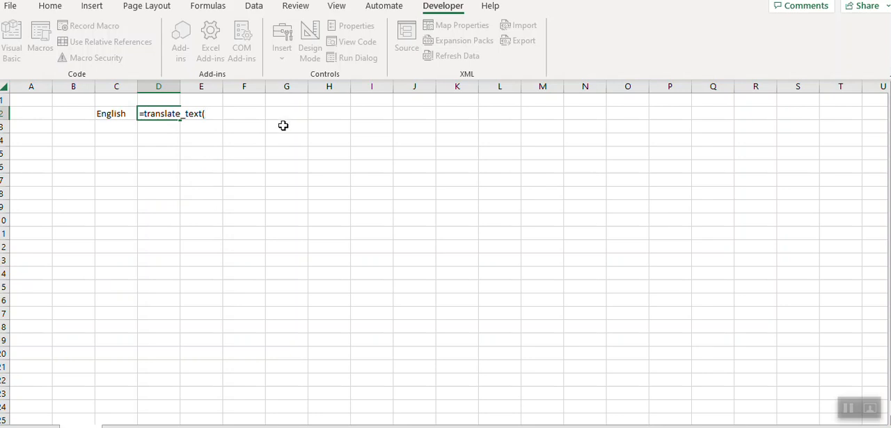
left_click(117, 112)
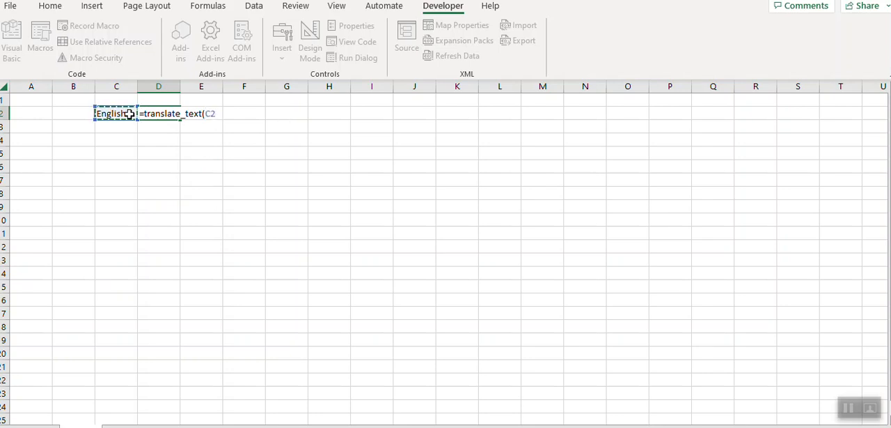
type(",\"")
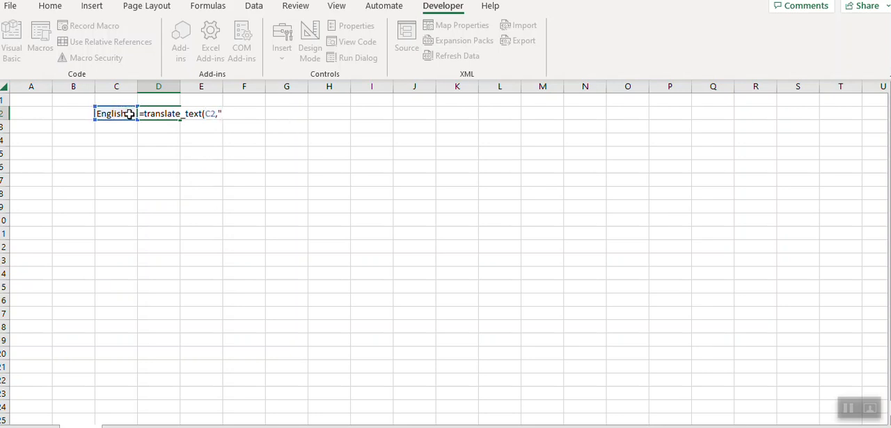
type("en\",")
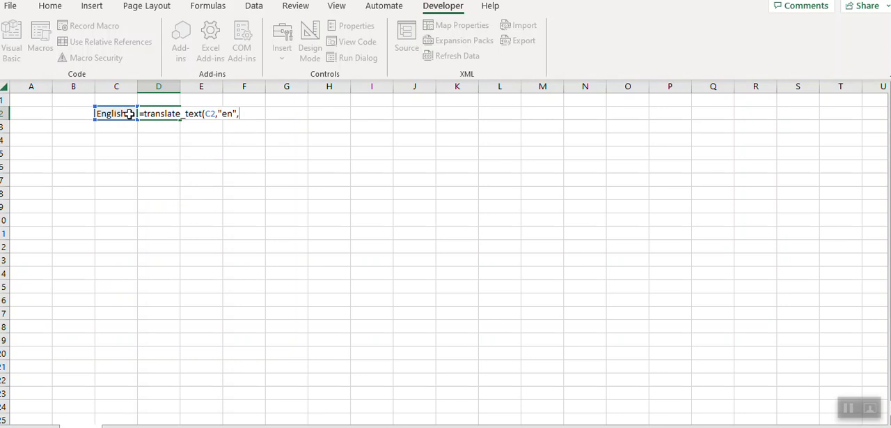
type("\"a")
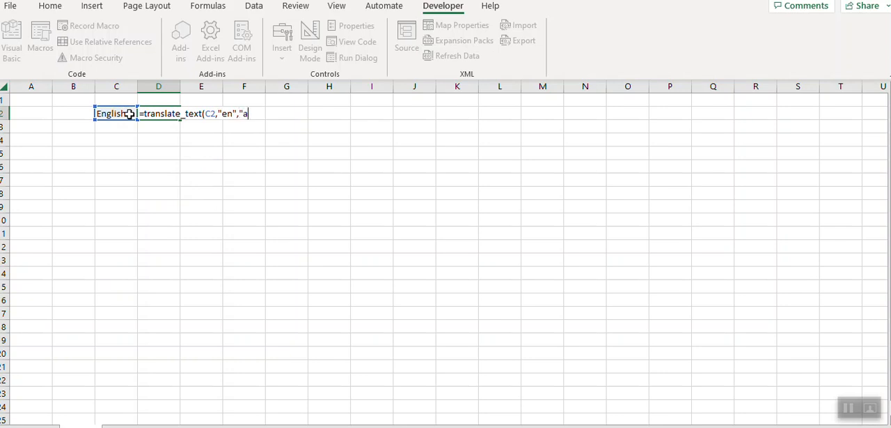
type("r\")")
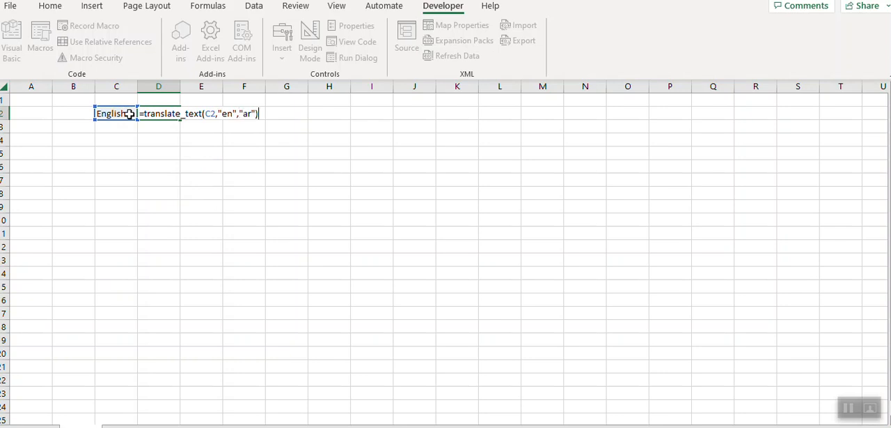
key("enter")
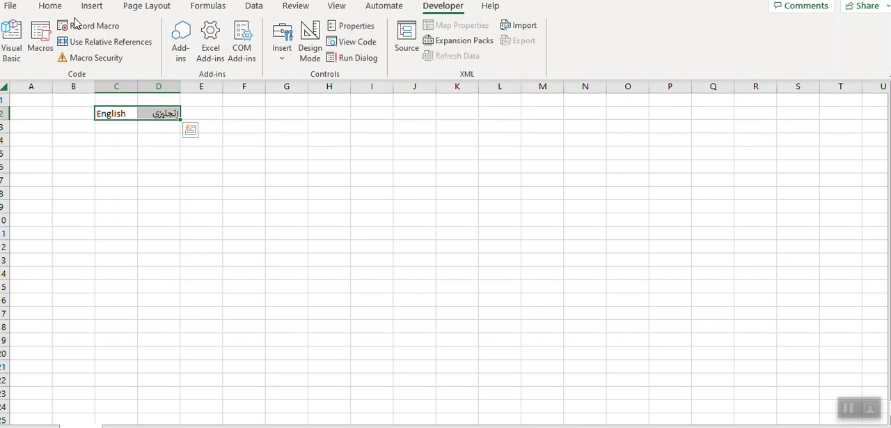
Set the C2 and D2 text to font size 22, then select C3
left_click(50, 5)
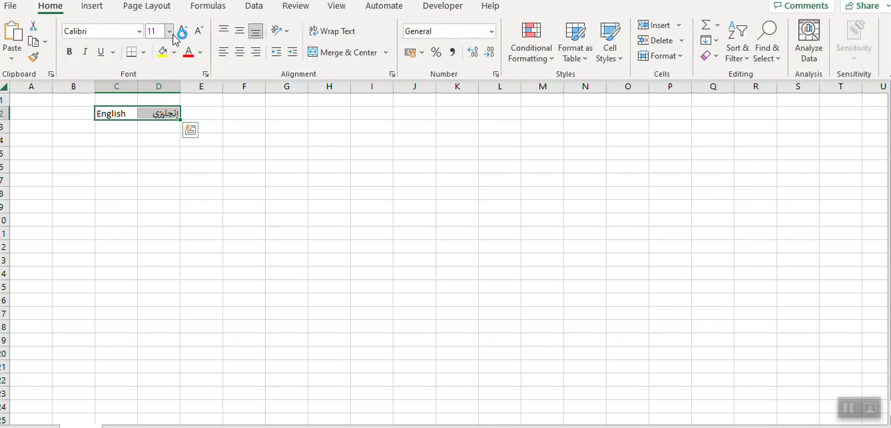
left_click(168, 31)
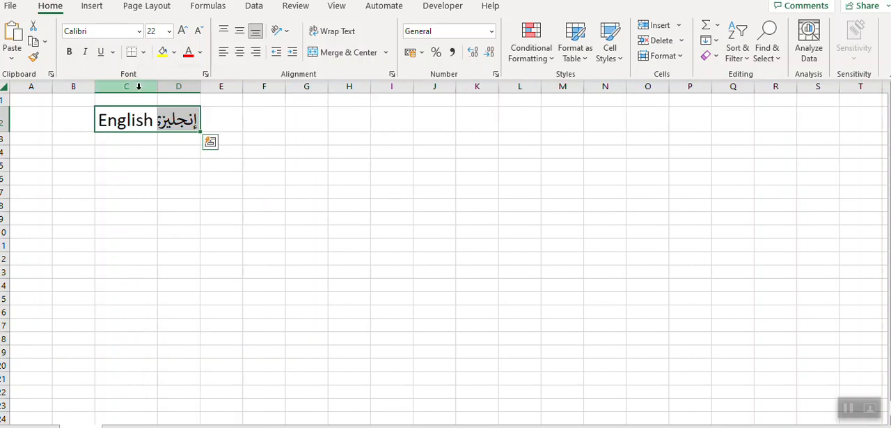
left_click(31, 100)
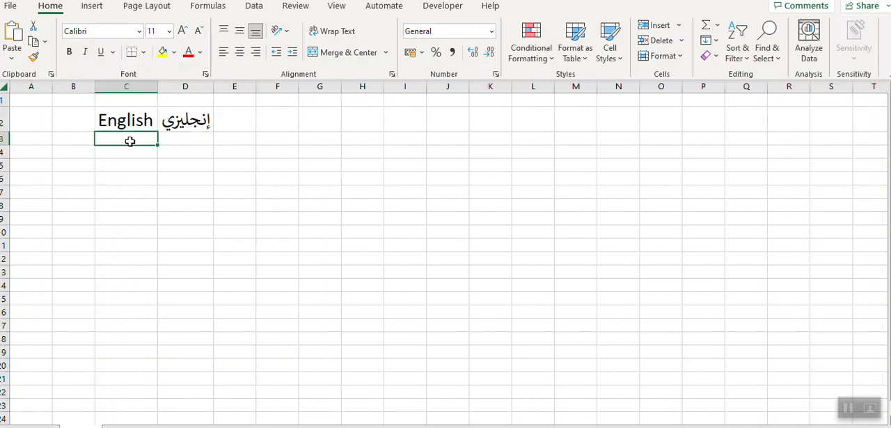
Type From, where, My name is and To whome into C3 through C6
type("Fro")
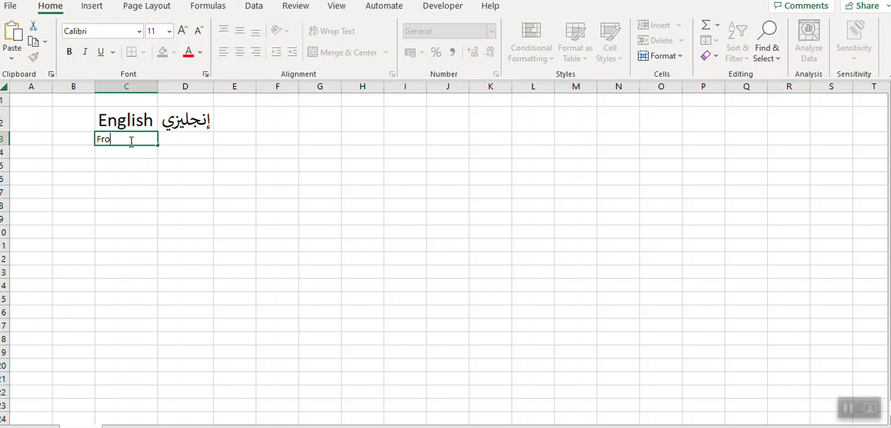
type("where")
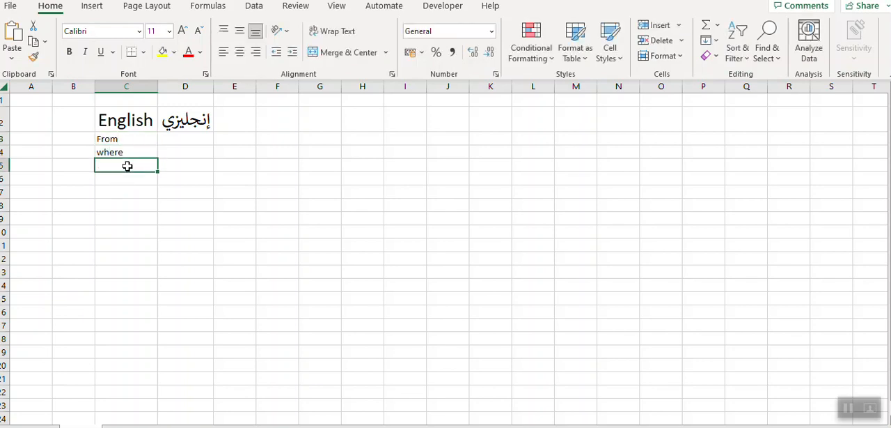
type("My name is")
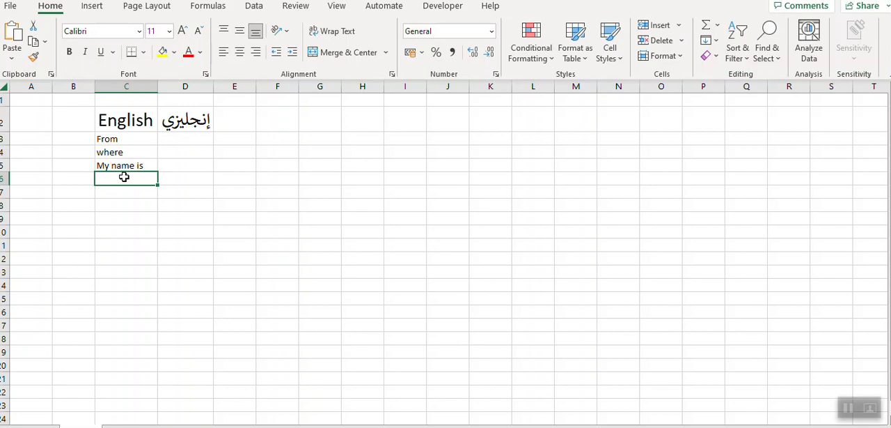
type("To w")
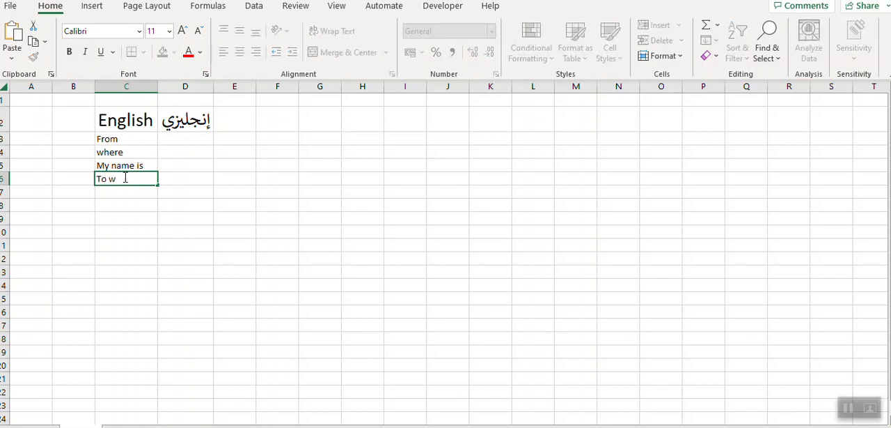
type("home")
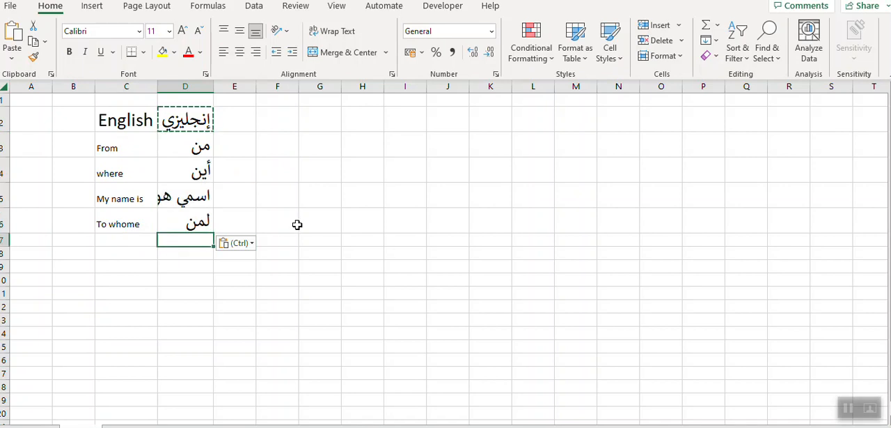
mouse_move(377, 242)
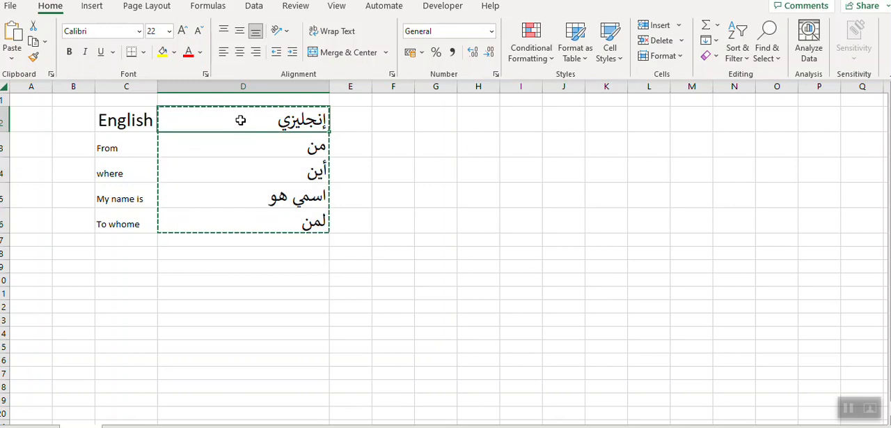
Paste Special the copied D2:D6 translations back as Values only
right_click(240, 120)
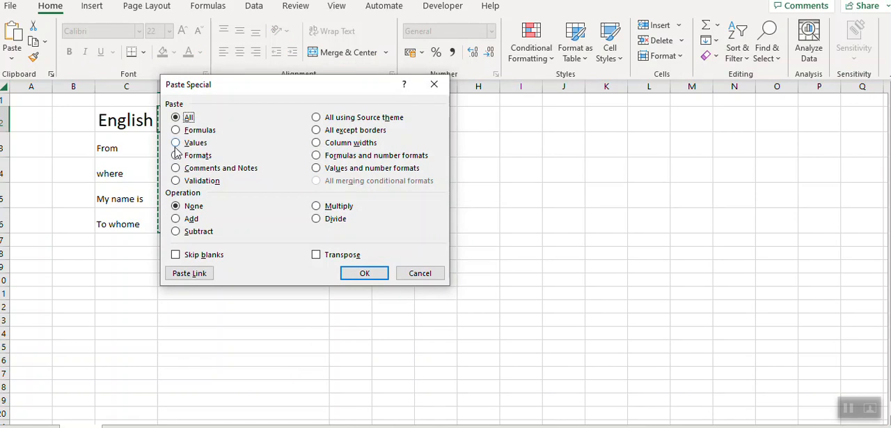
left_click(175, 142)
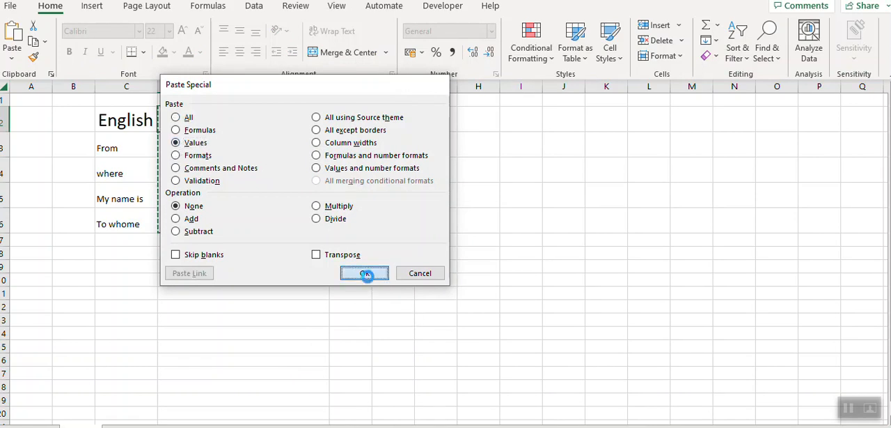
left_click(365, 272)
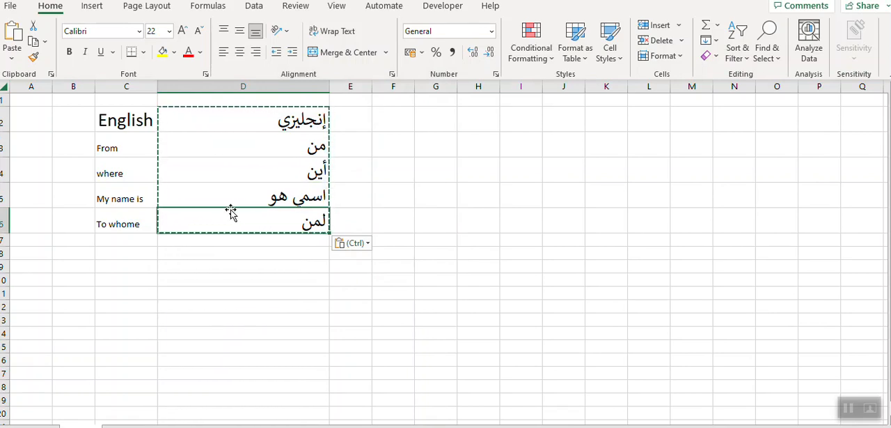
mouse_move(232, 188)
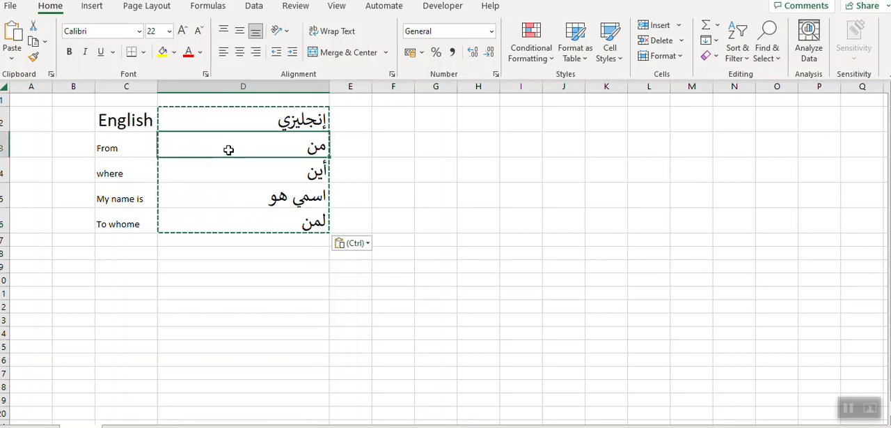
left_click(243, 198)
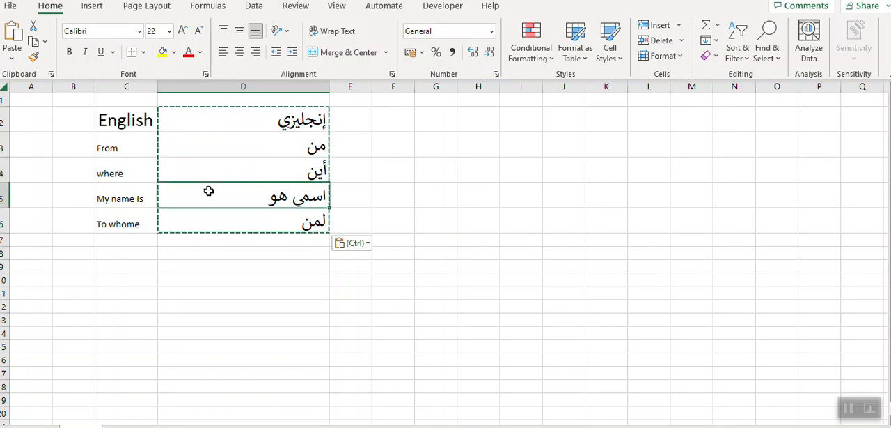
left_click(126, 198)
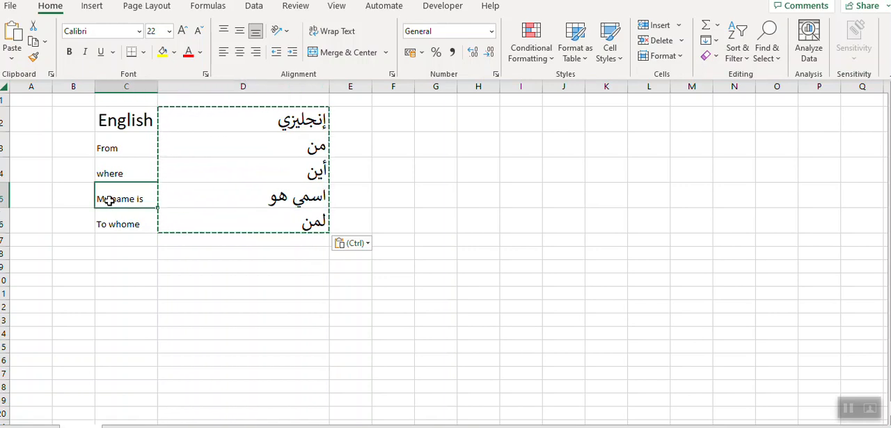
left_click(126, 224)
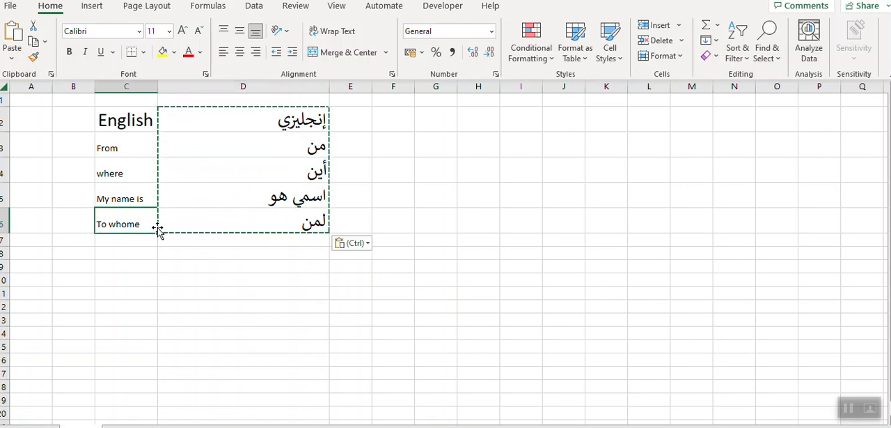
mouse_move(692, 218)
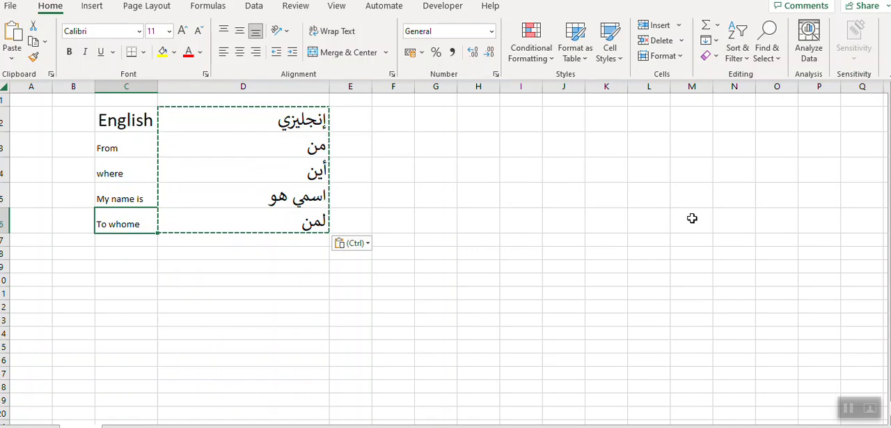
mouse_move(710, 239)
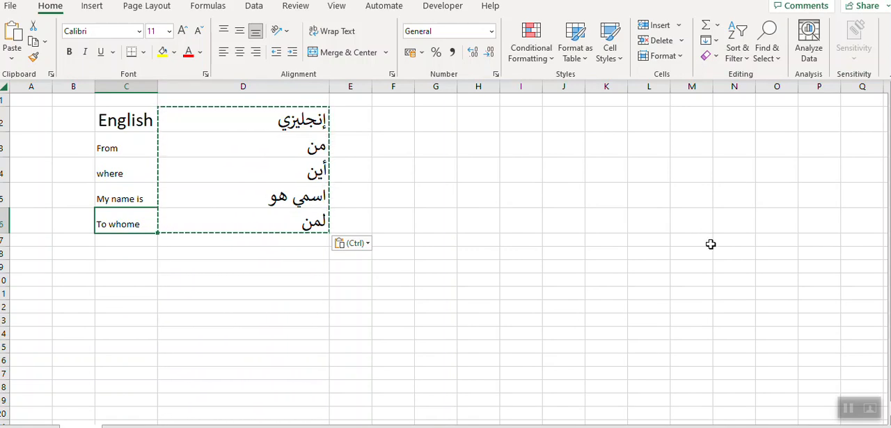
mouse_move(722, 275)
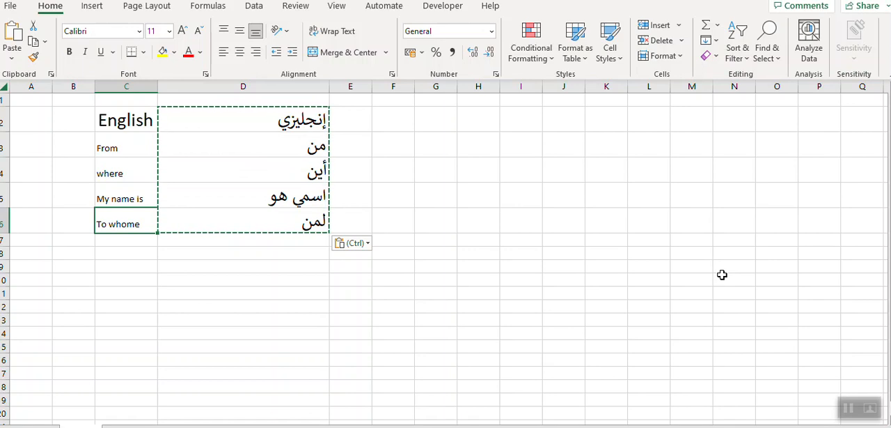
mouse_move(798, 396)
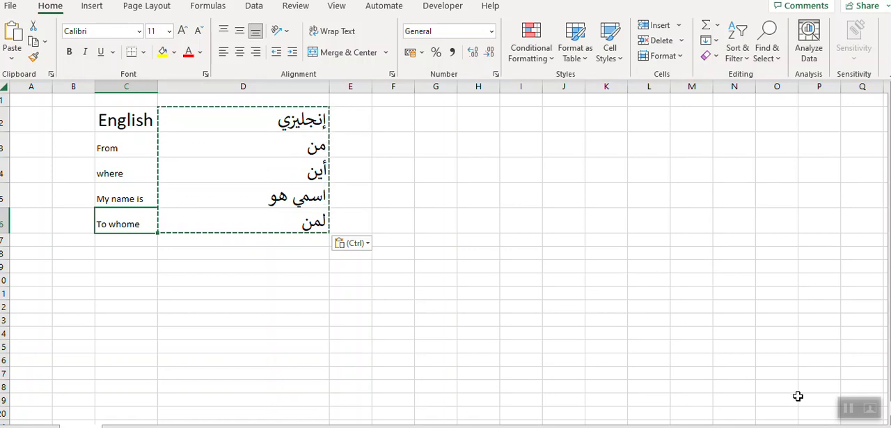